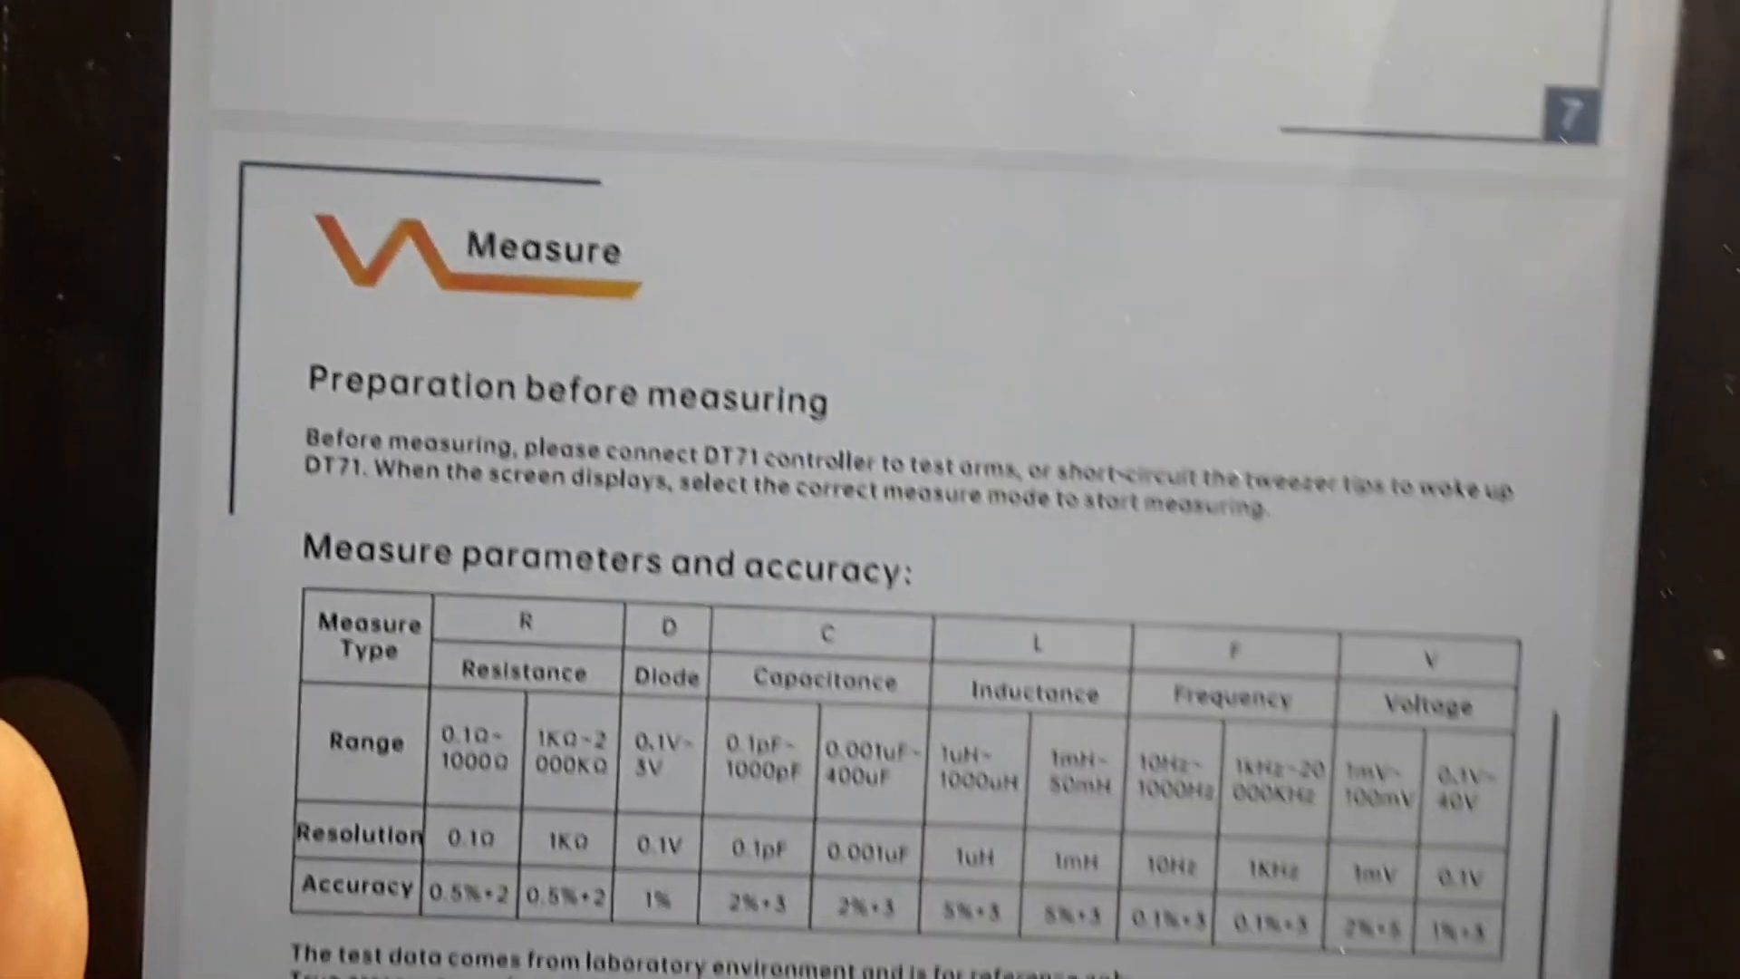
scroll("up", 3)
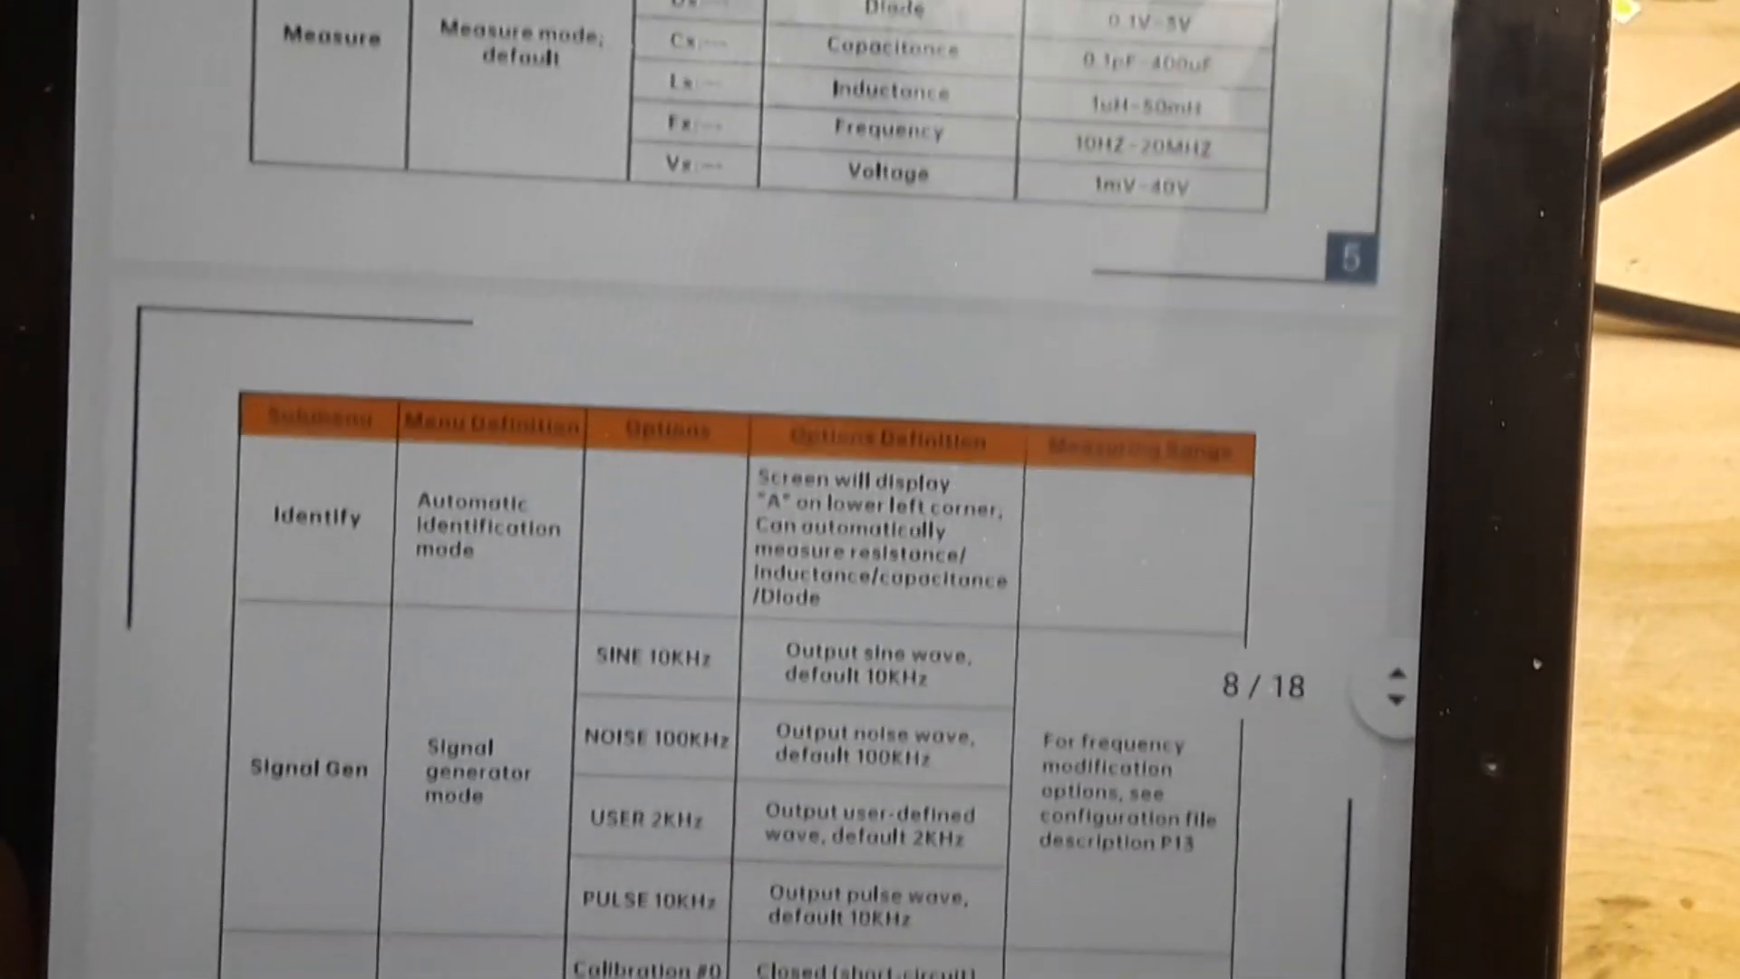
scroll("up", 3)
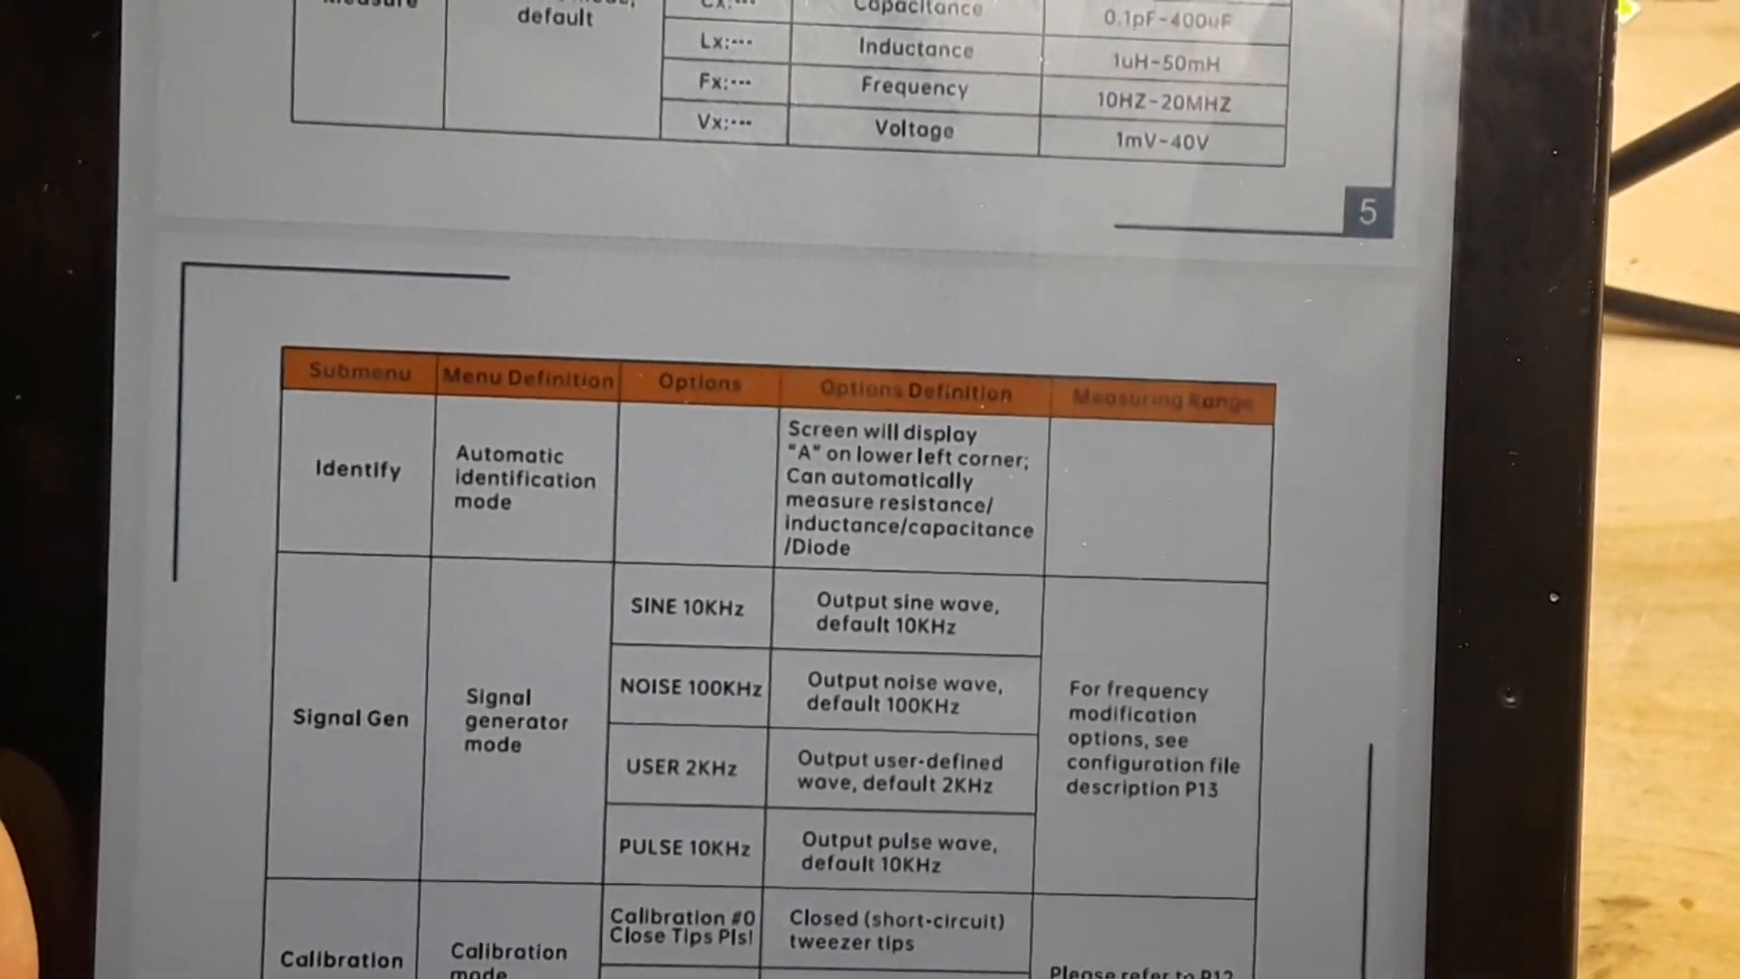